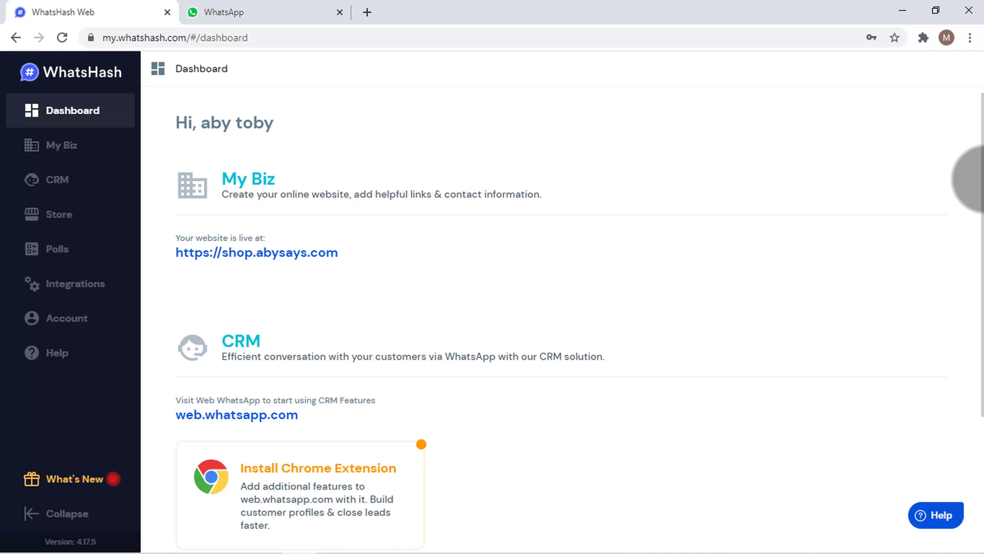
# - Look over the WhatsHash dashboard, CRM contacts page and WhatsApp Web tab
pyautogui.scroll(-3)
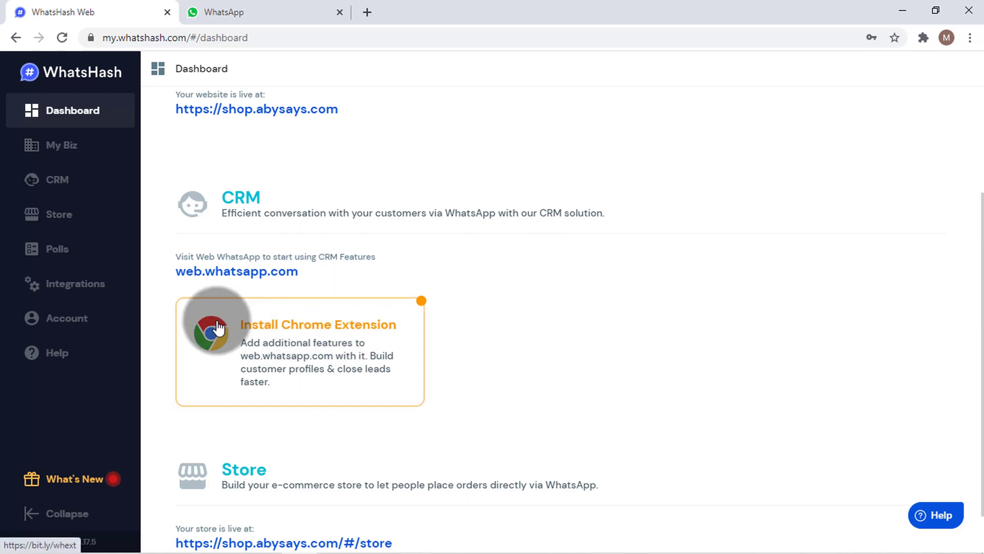
pyautogui.moveTo(300, 329)
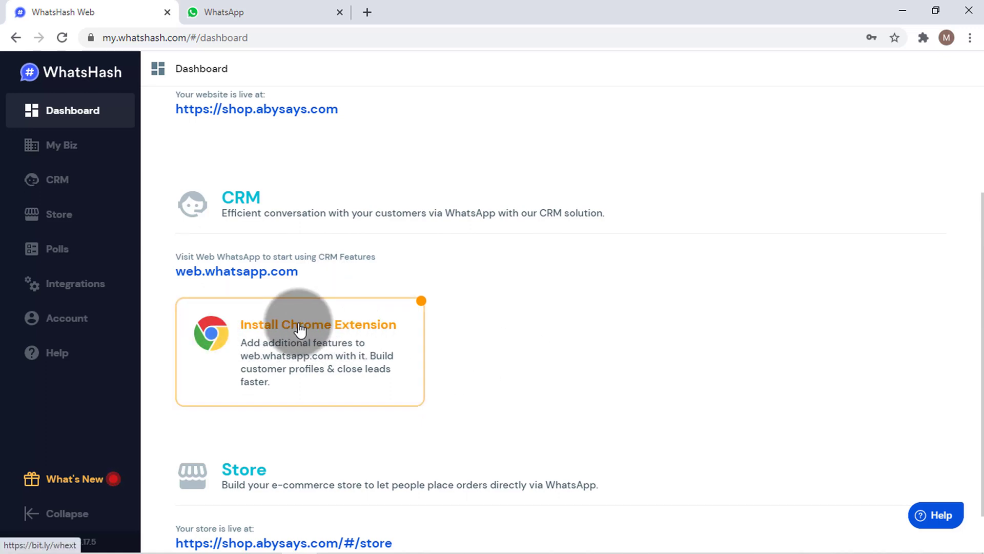
pyautogui.moveTo(174, 282)
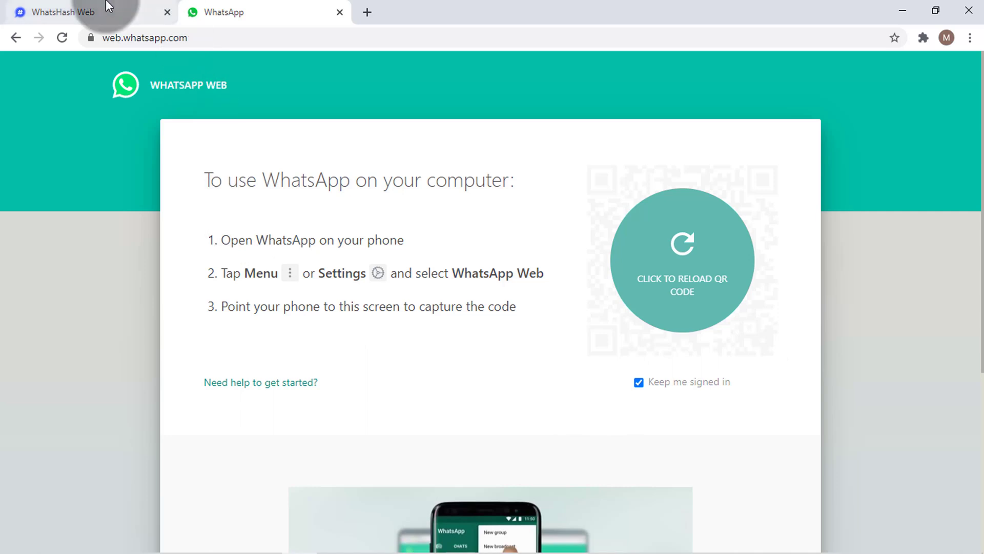
pyautogui.click(60, 12)
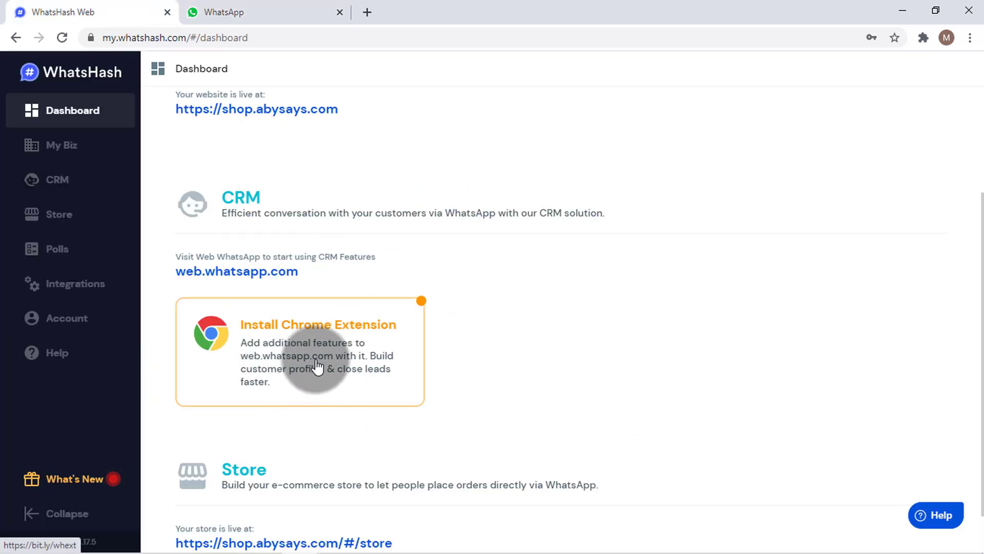
pyautogui.moveTo(345, 366)
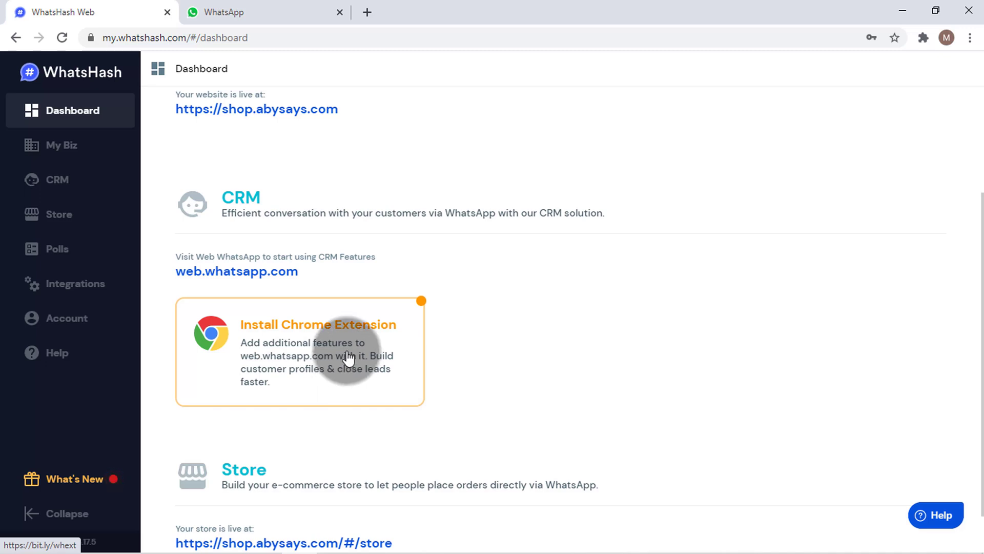
pyautogui.click(56, 179)
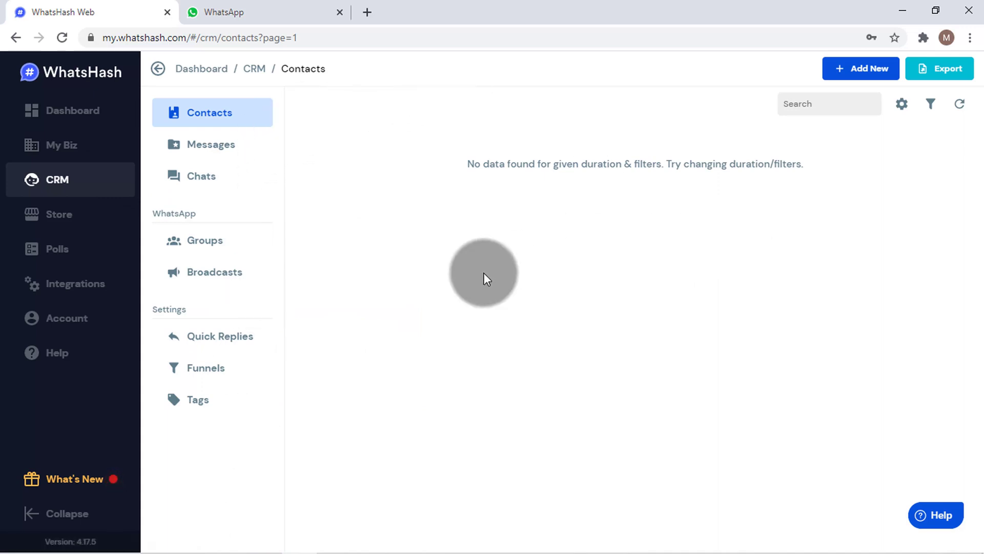
pyautogui.click(264, 12)
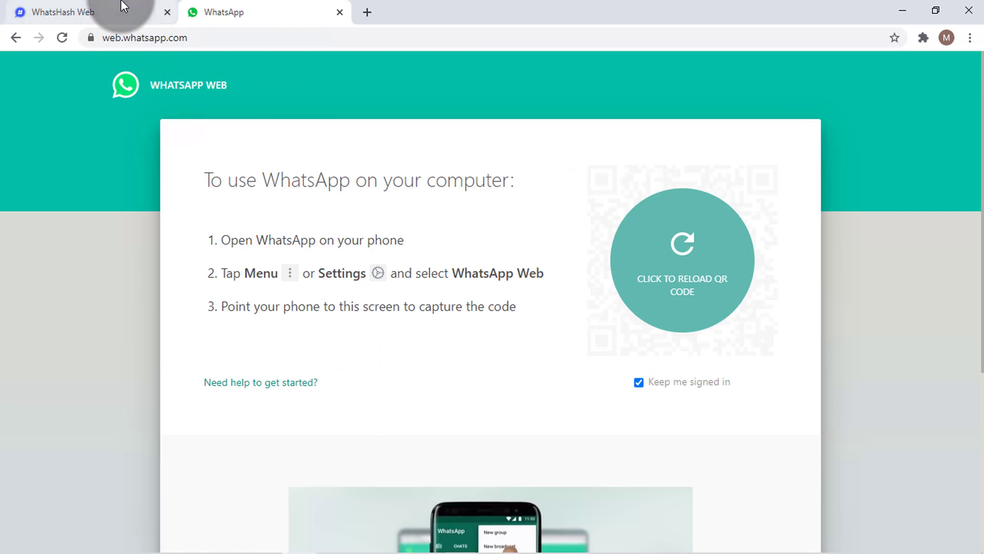
pyautogui.click(69, 12)
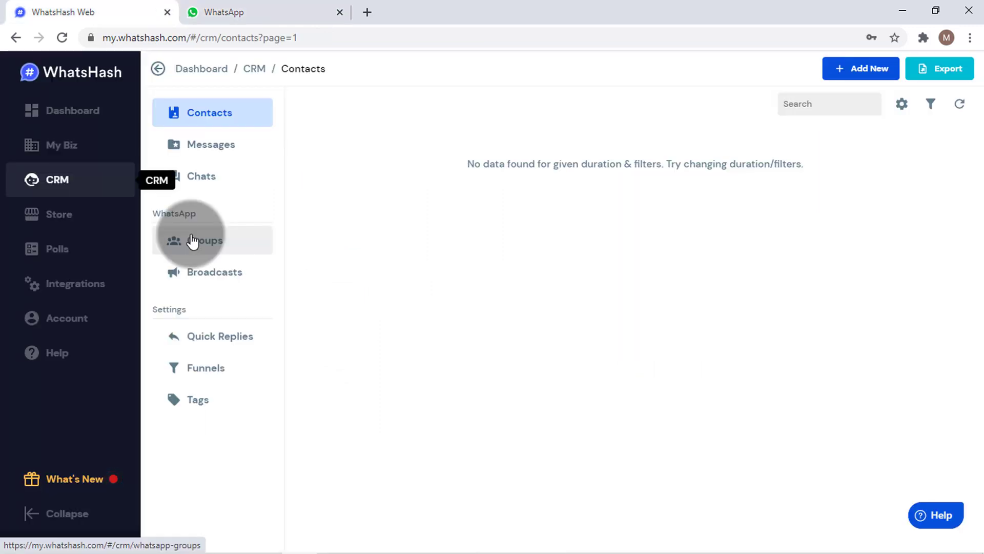
pyautogui.click(72, 111)
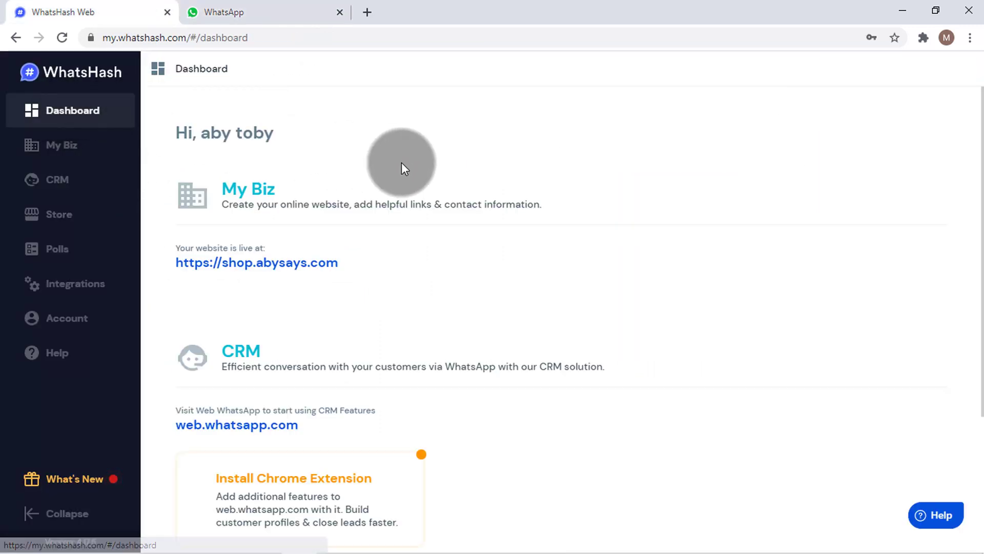
# - Add the WhatsHash - WhatsApp CRM & E-commerce Store extension to Chrome
pyautogui.scroll(-3)
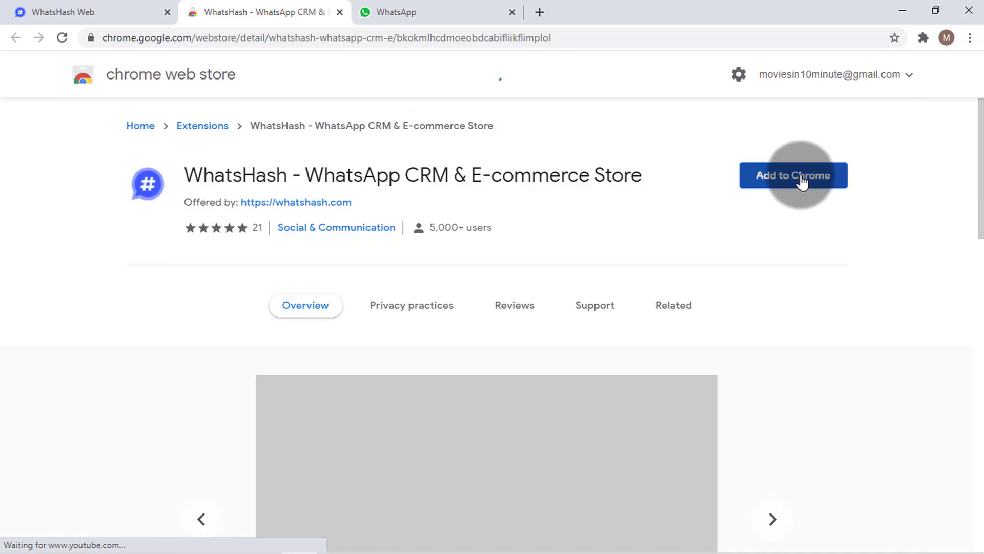
pyautogui.click(793, 176)
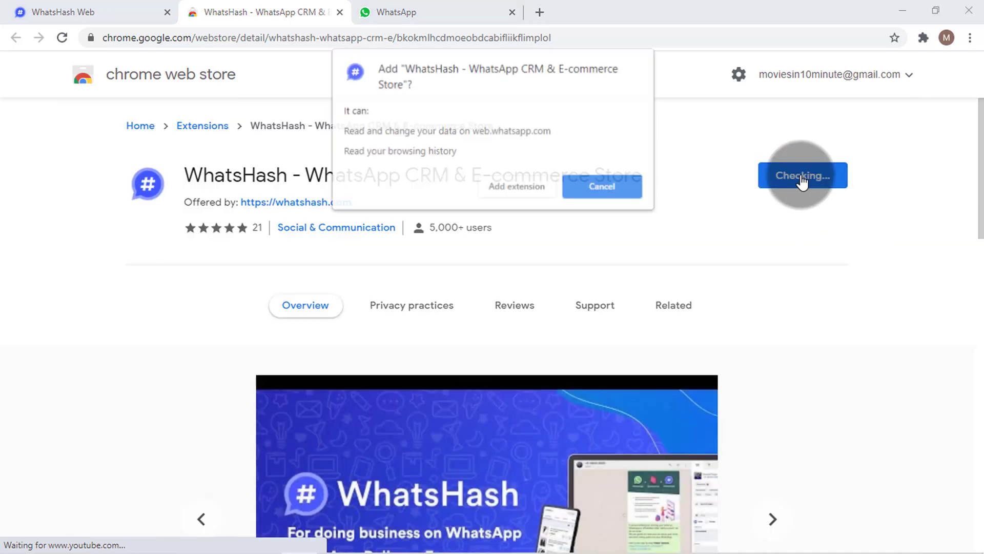
pyautogui.click(515, 187)
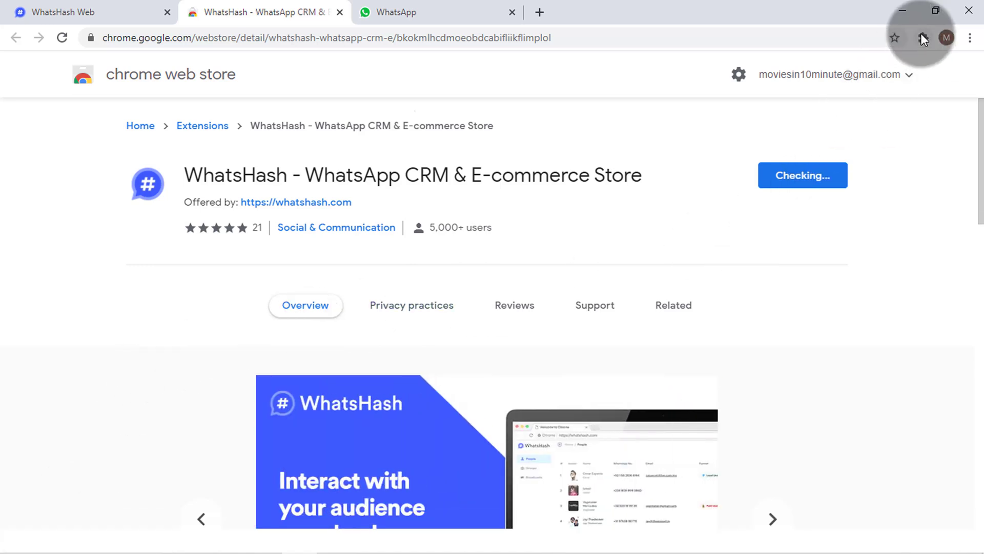
pyautogui.click(922, 37)
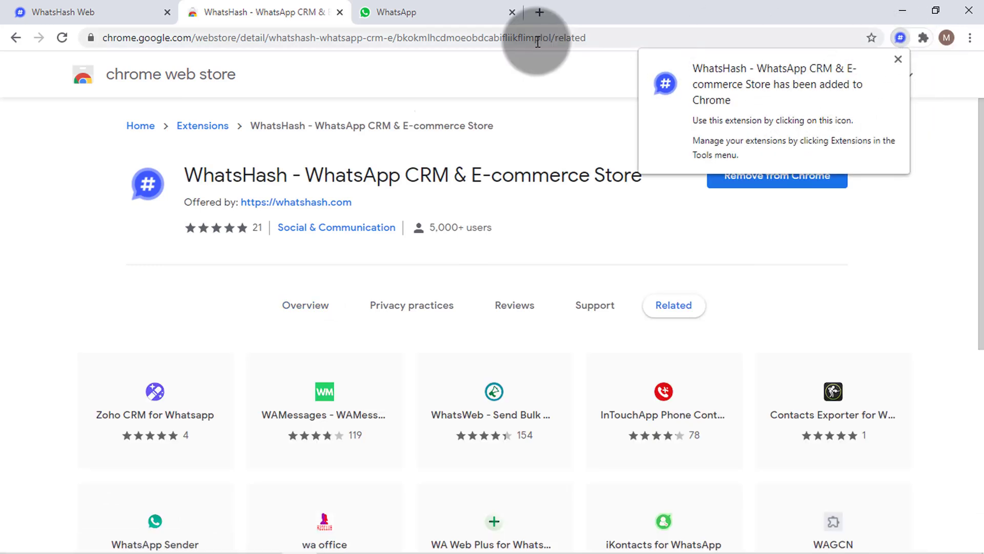
pyautogui.click(437, 11)
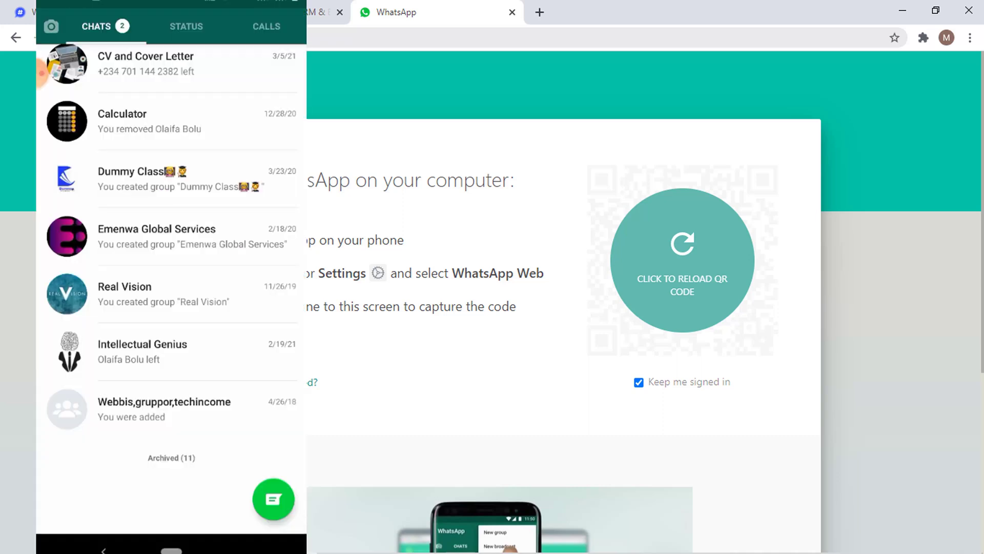
# - On the phone, choose WhatsApp Web from WhatsApp's three-dot options menu
pyautogui.scroll(-3)
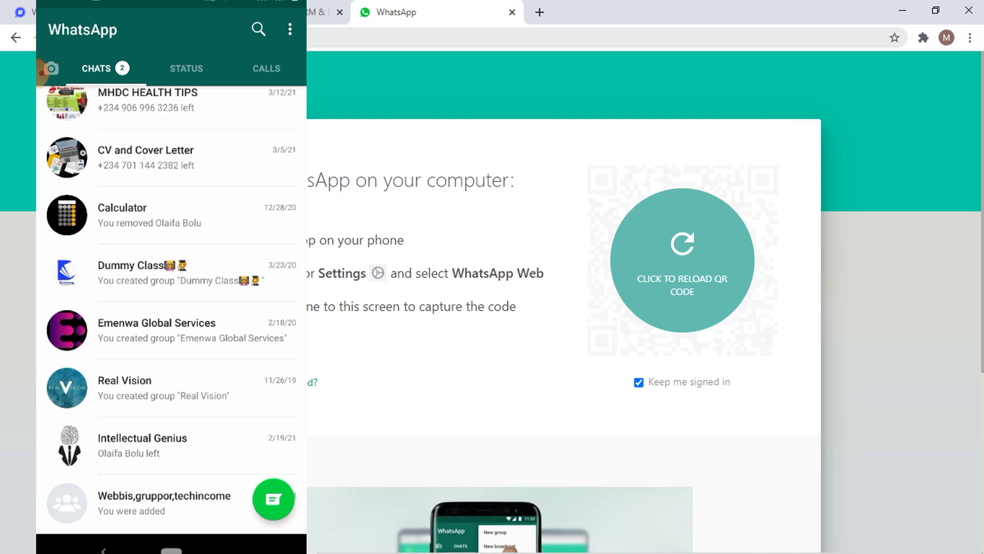
pyautogui.click(289, 29)
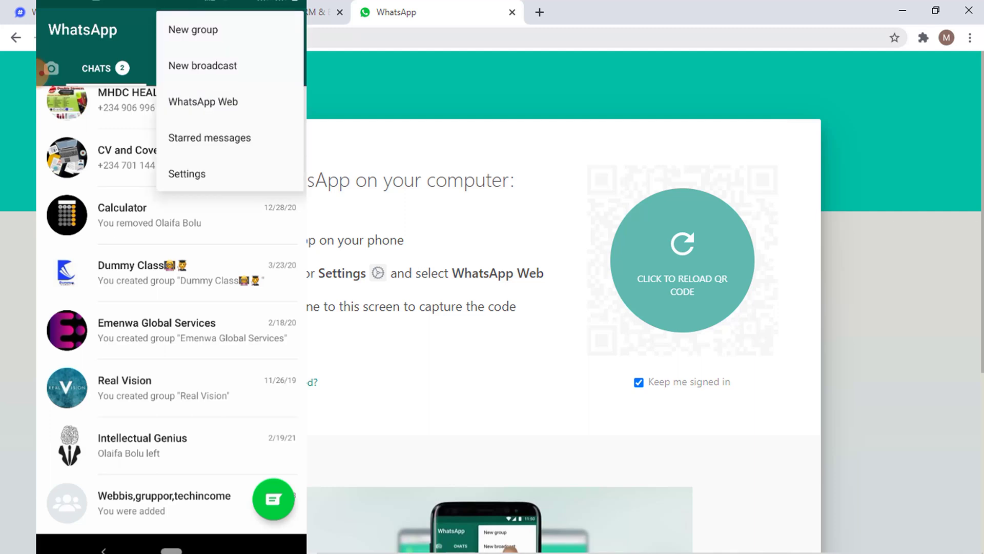
pyautogui.click(203, 101)
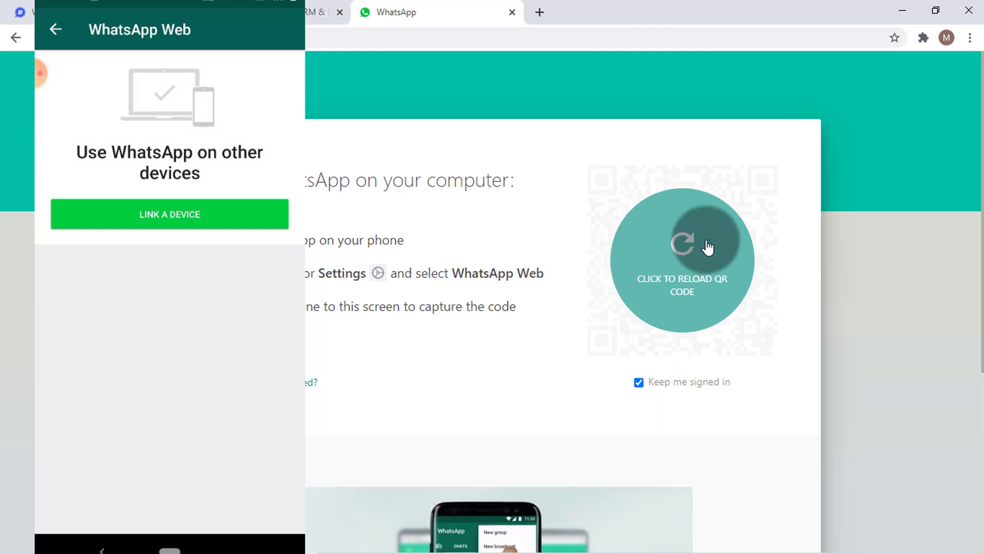
# - Reload the WhatsApp Web QR code, scan it, and return to the WhatsHash dashboard
pyautogui.click(682, 260)
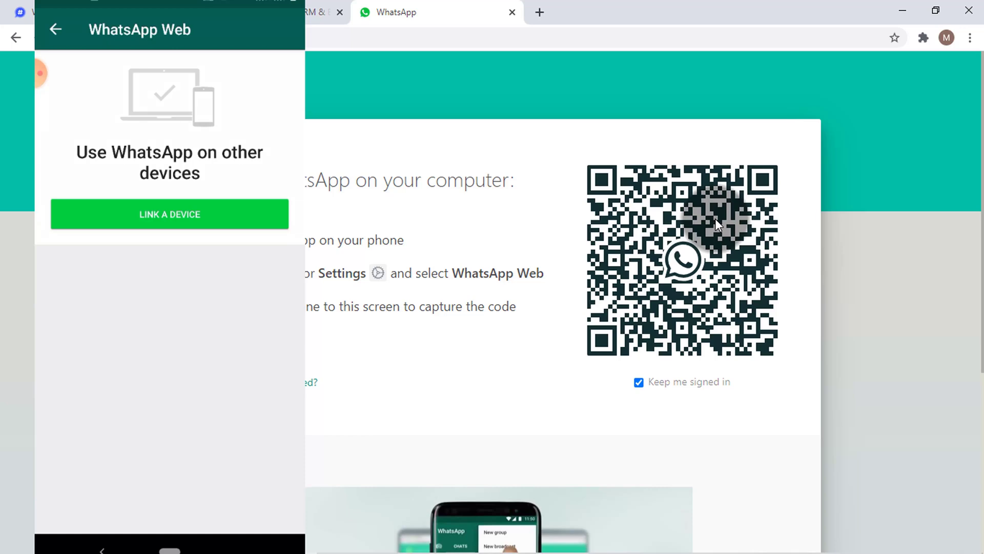
pyautogui.click(169, 214)
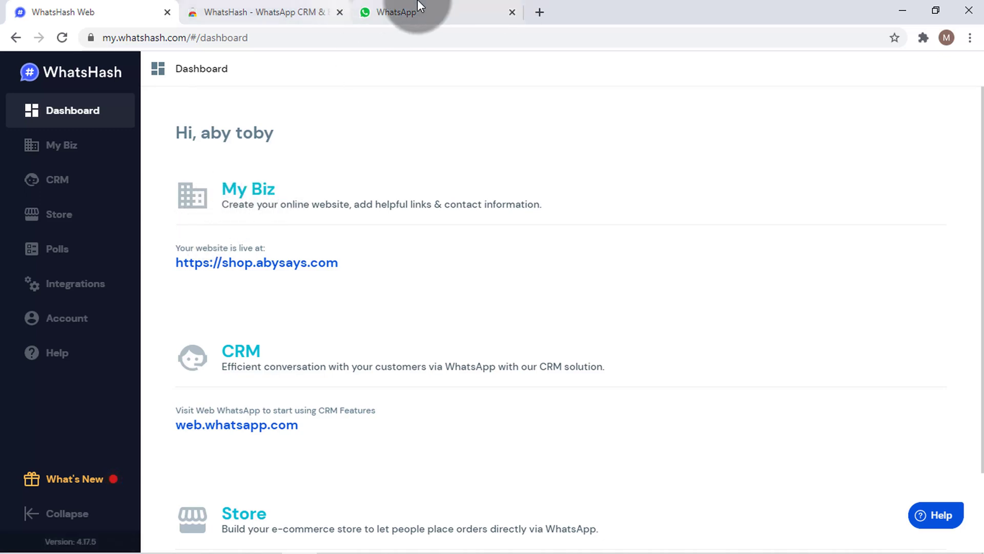
# - Log in to WhatsHash on WhatsApp Web and accept this number via 'Use this Number'
pyautogui.click(402, 12)
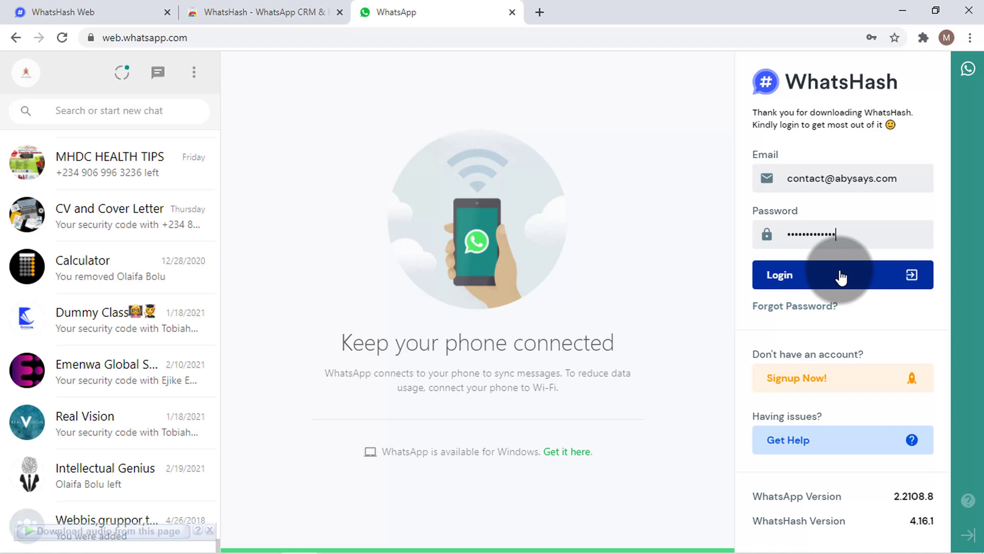
pyautogui.click(779, 275)
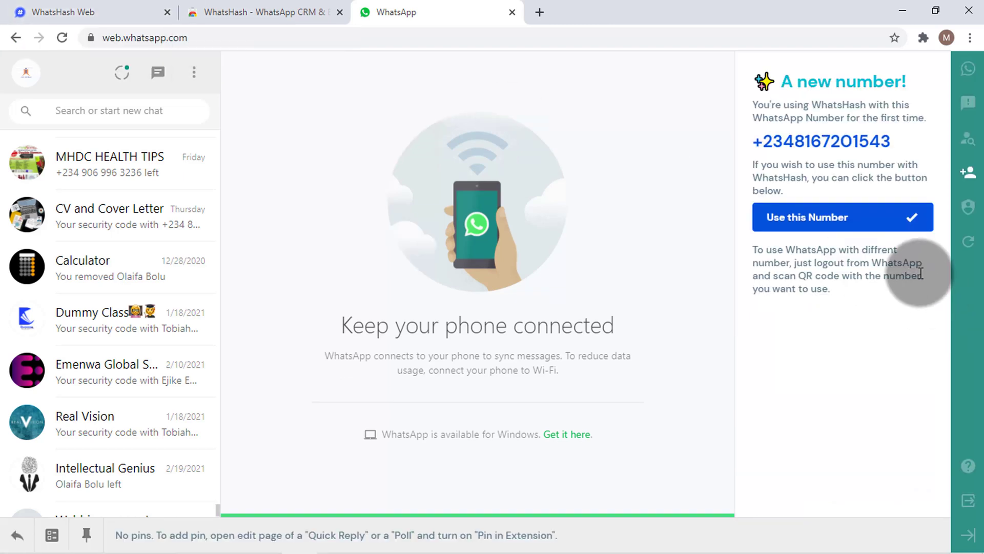
pyautogui.moveTo(828, 217)
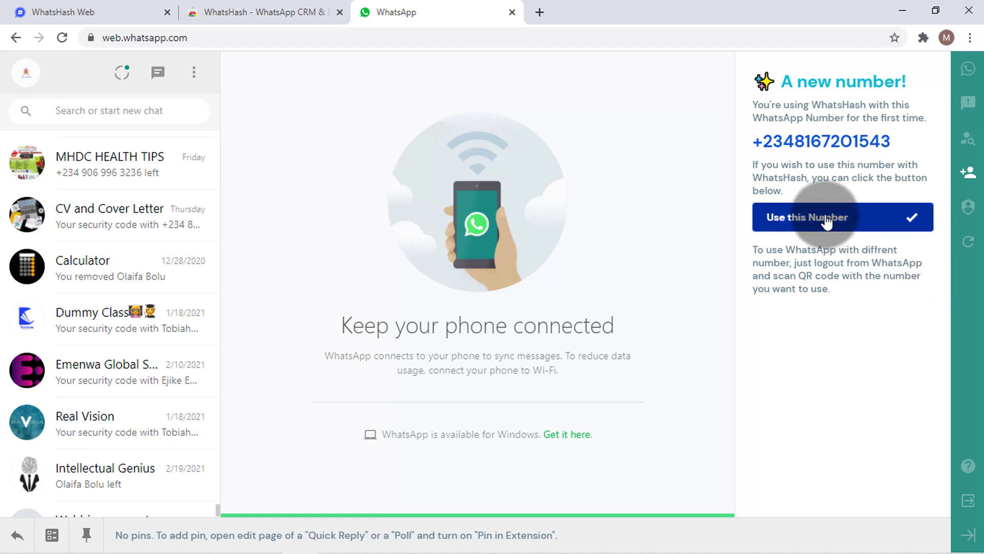
pyautogui.moveTo(834, 243)
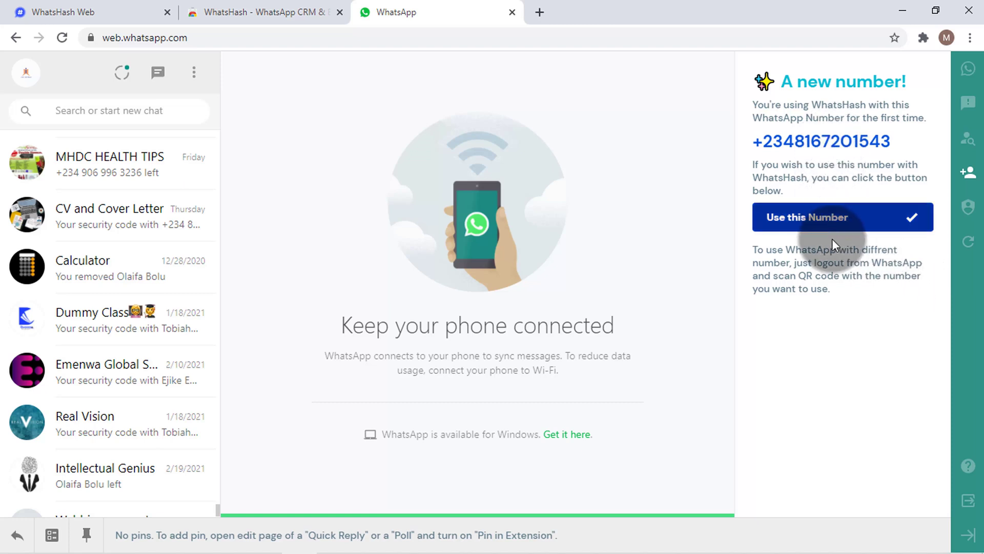
pyautogui.click(843, 216)
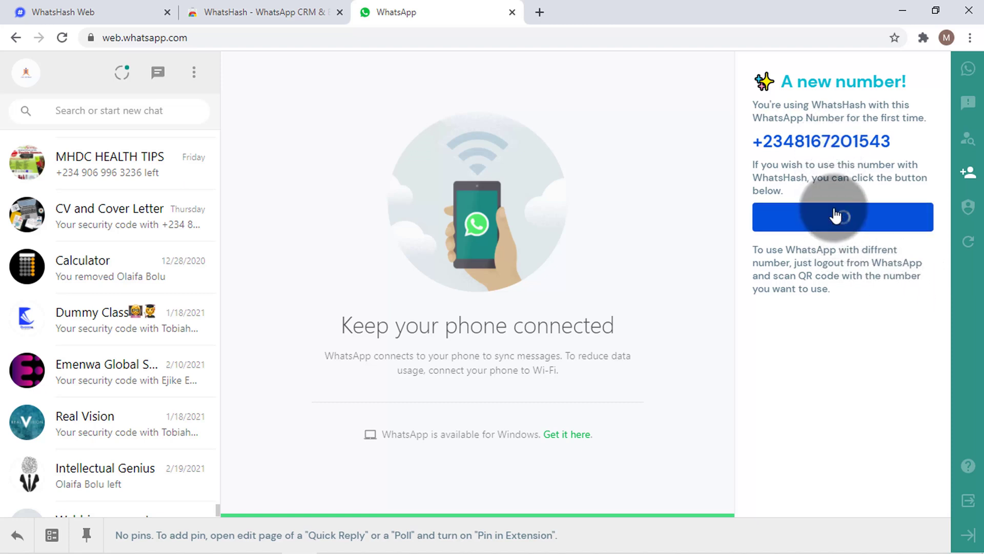
pyautogui.click(842, 216)
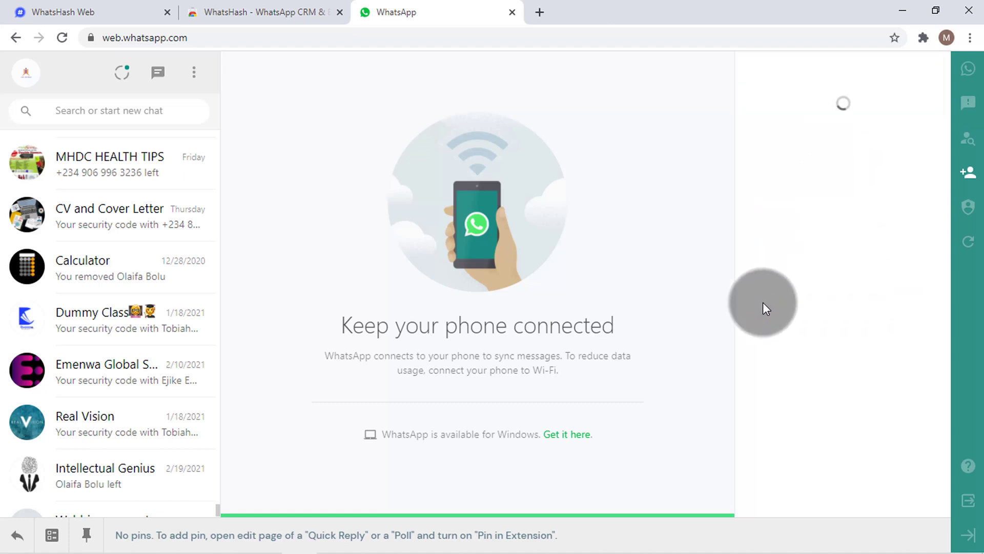
pyautogui.click(968, 173)
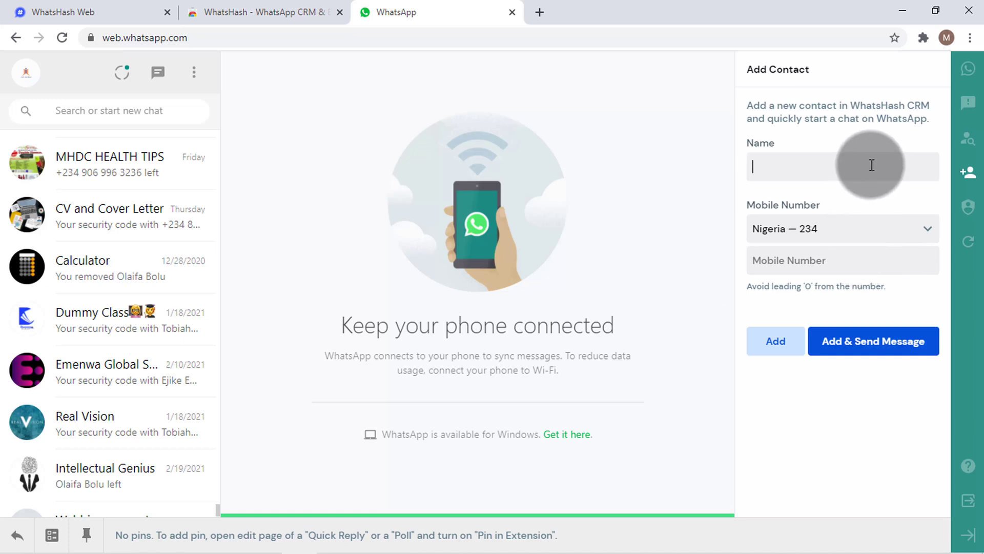
# - Type the name Jide in the Add Contact form, briefly checking CRM Contacts
pyautogui.write('J')
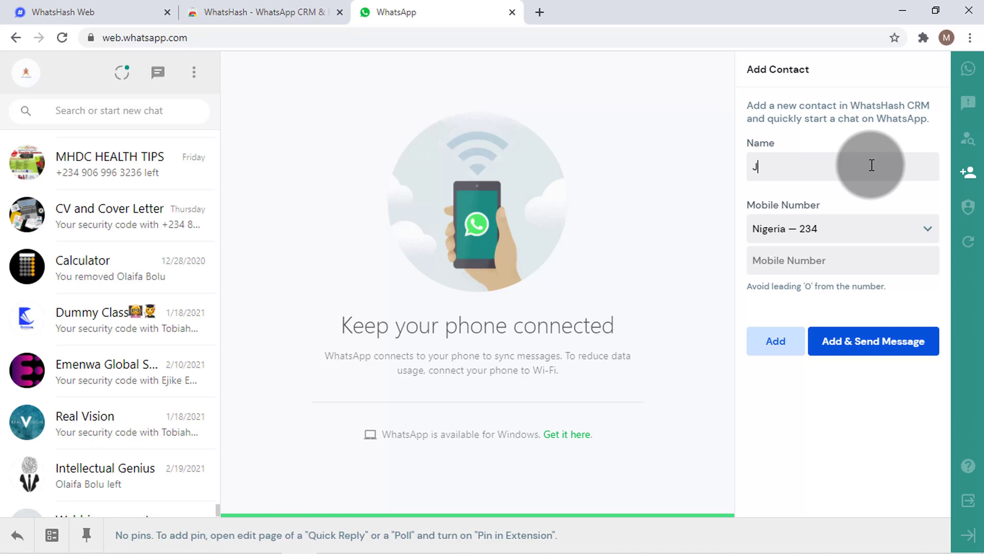
pyautogui.write('ide')
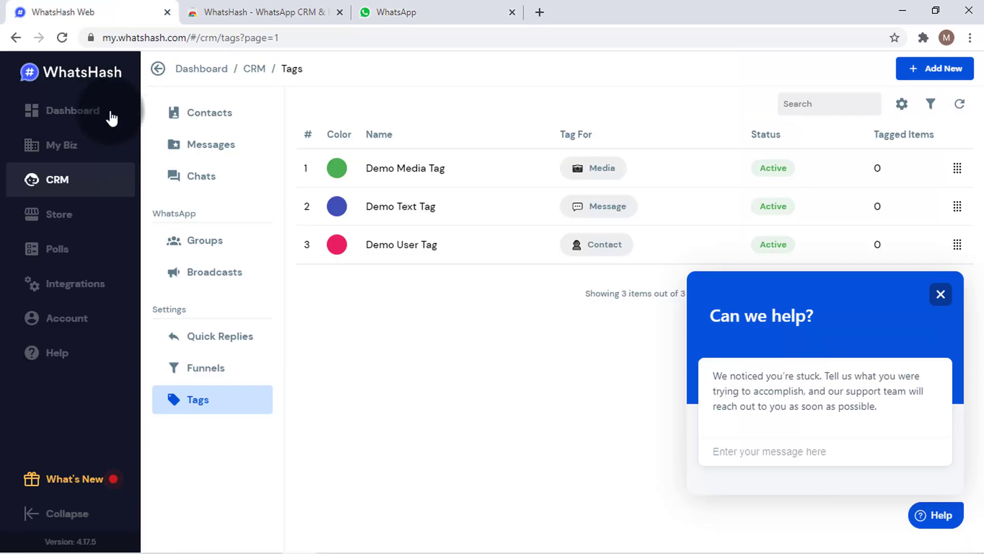
pyautogui.click(212, 113)
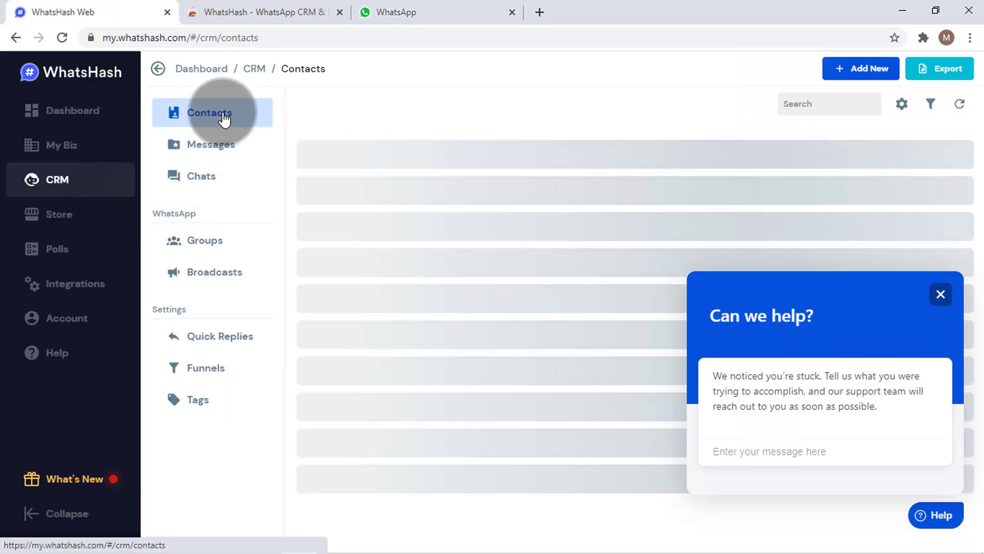
pyautogui.click(209, 112)
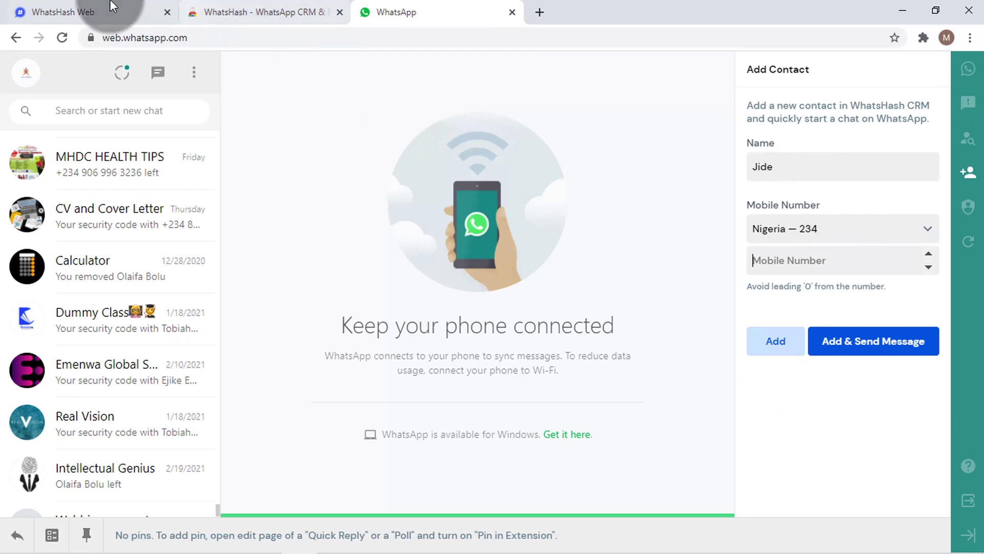
pyautogui.click(76, 12)
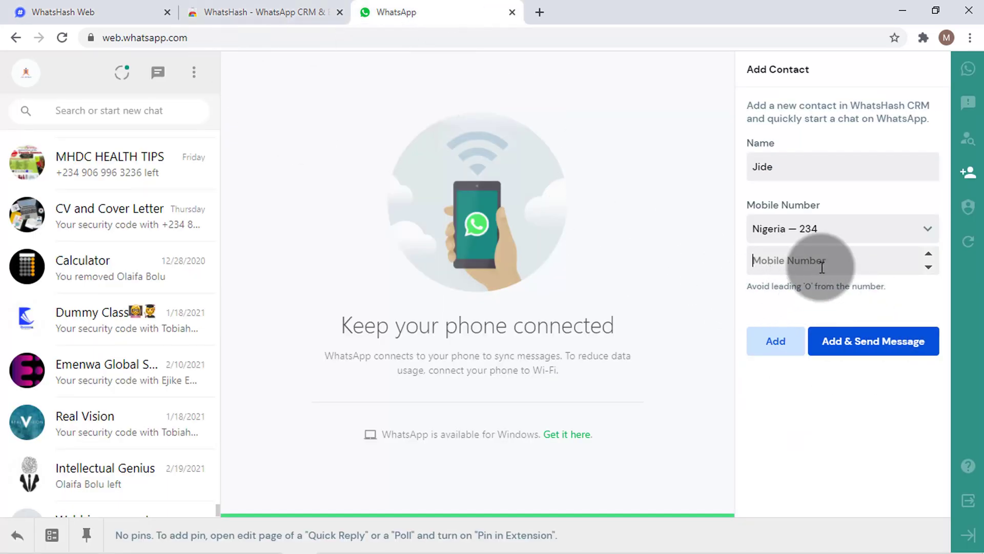
pyautogui.moveTo(967, 156)
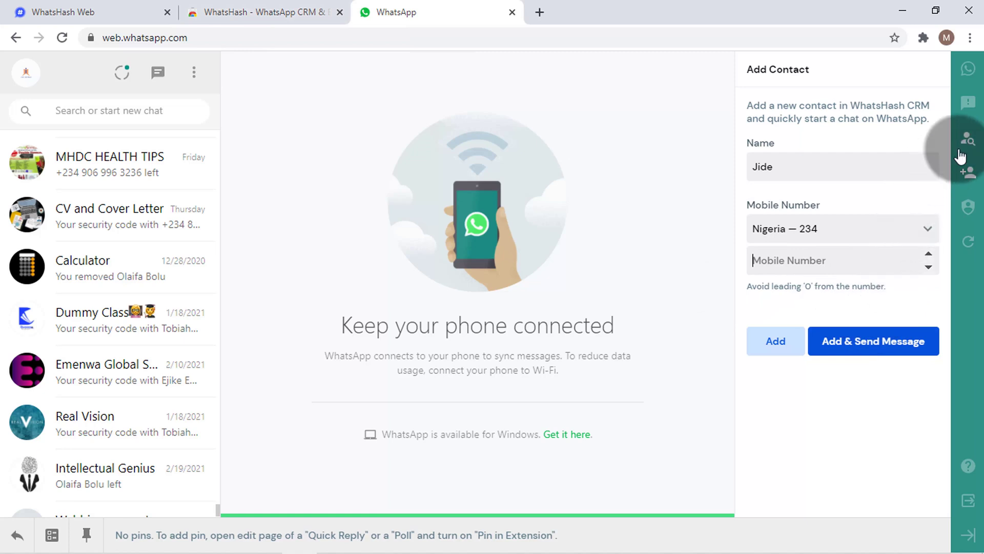
# - Show the empty WhatsHash Contacts panel, browsing the CRM's Quick Replies, Funnels and Tags pages
pyautogui.click(967, 104)
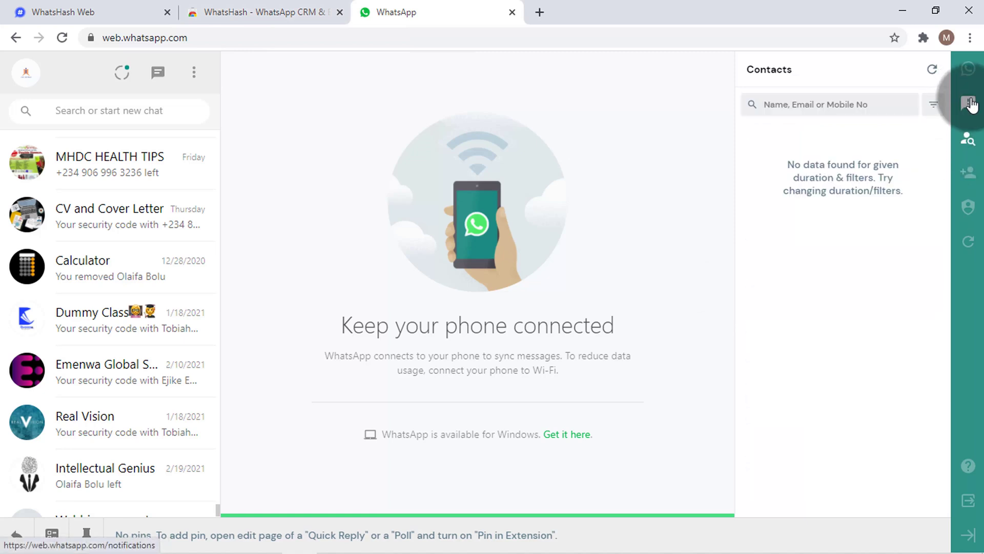
pyautogui.click(85, 12)
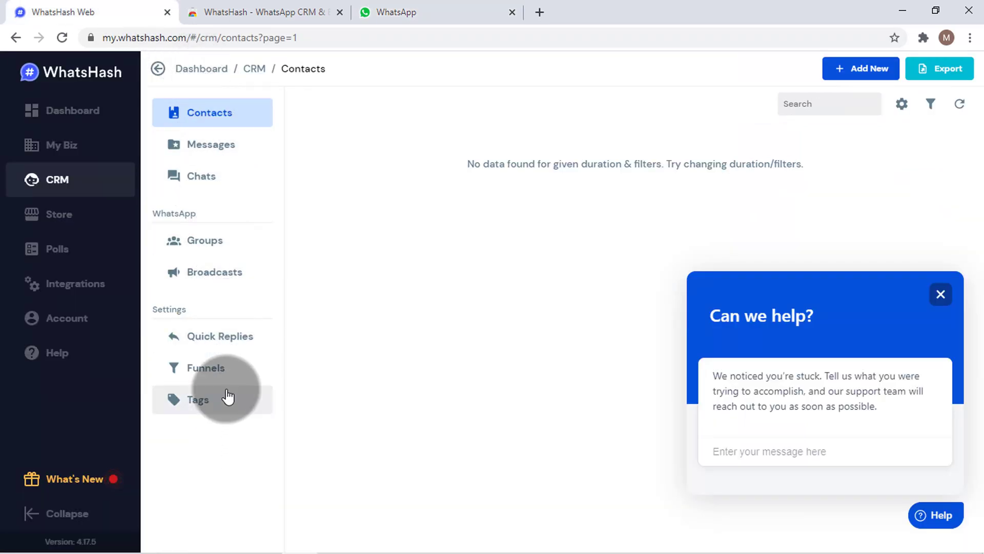
pyautogui.click(221, 336)
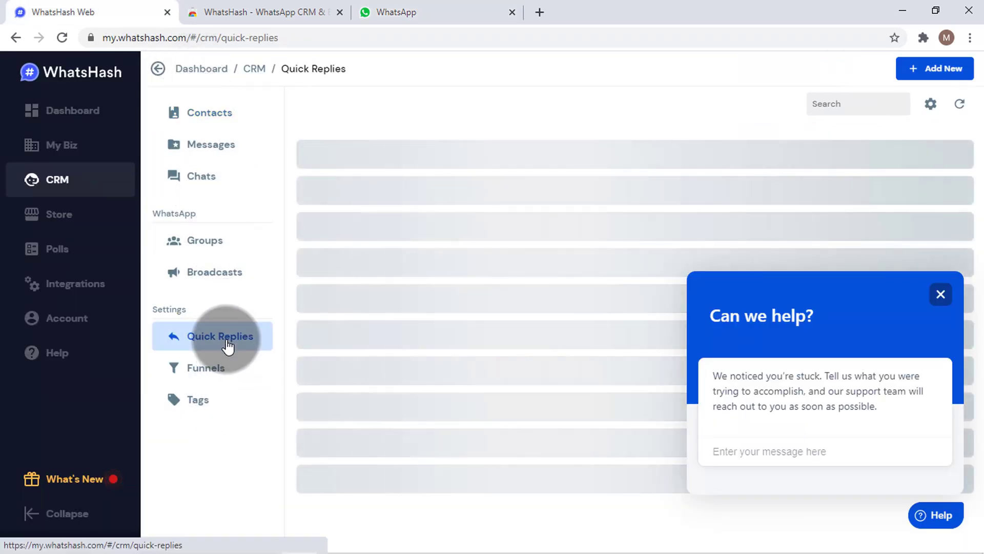
pyautogui.click(208, 367)
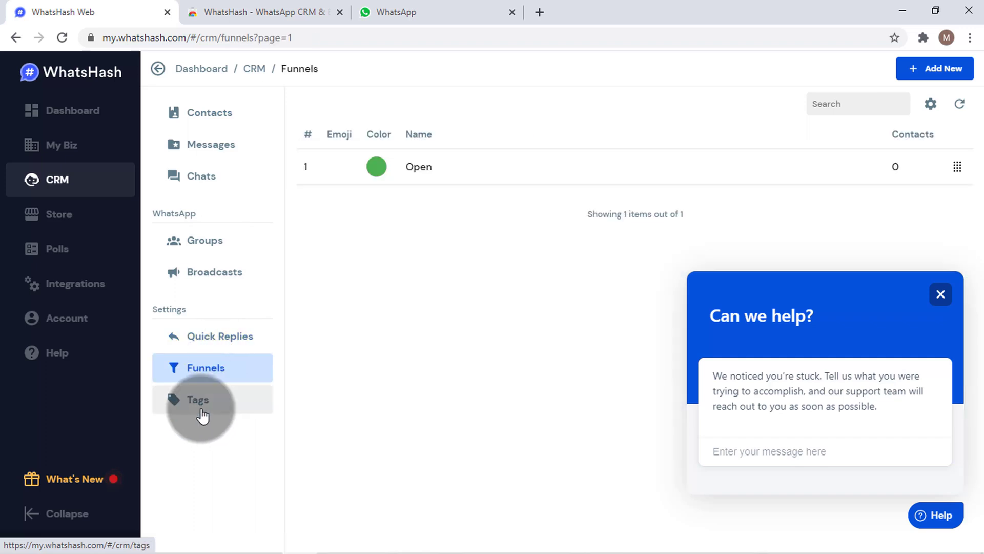
pyautogui.click(197, 400)
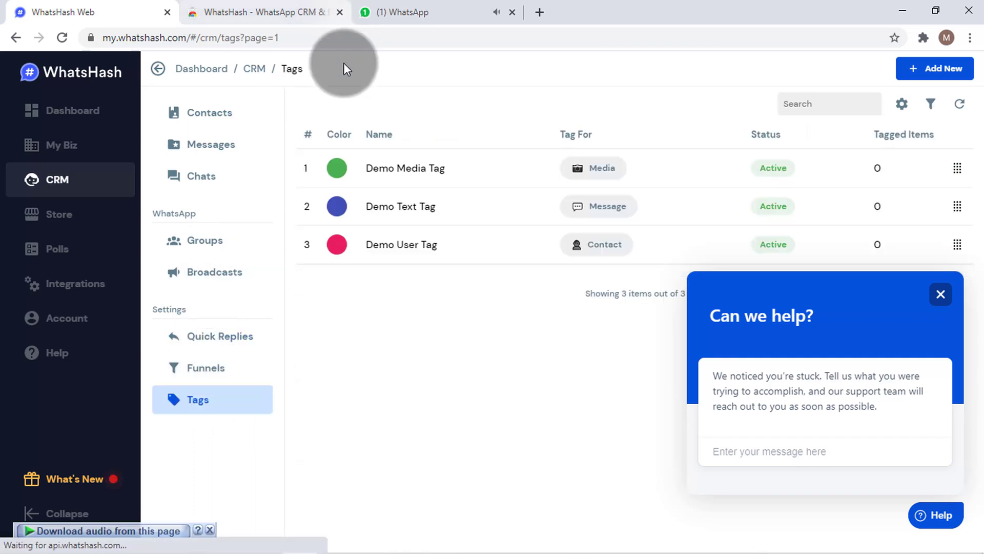
pyautogui.click(414, 12)
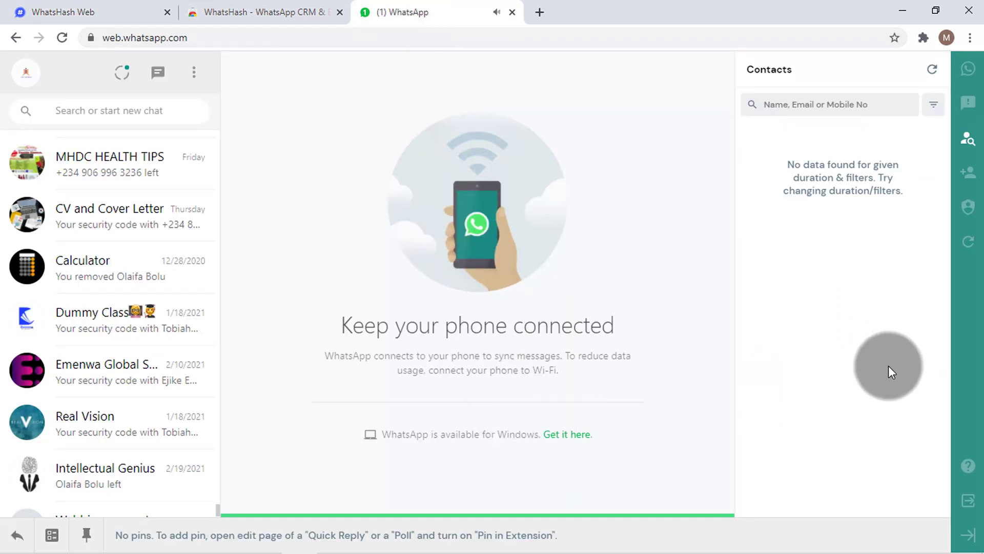
pyautogui.moveTo(896, 344)
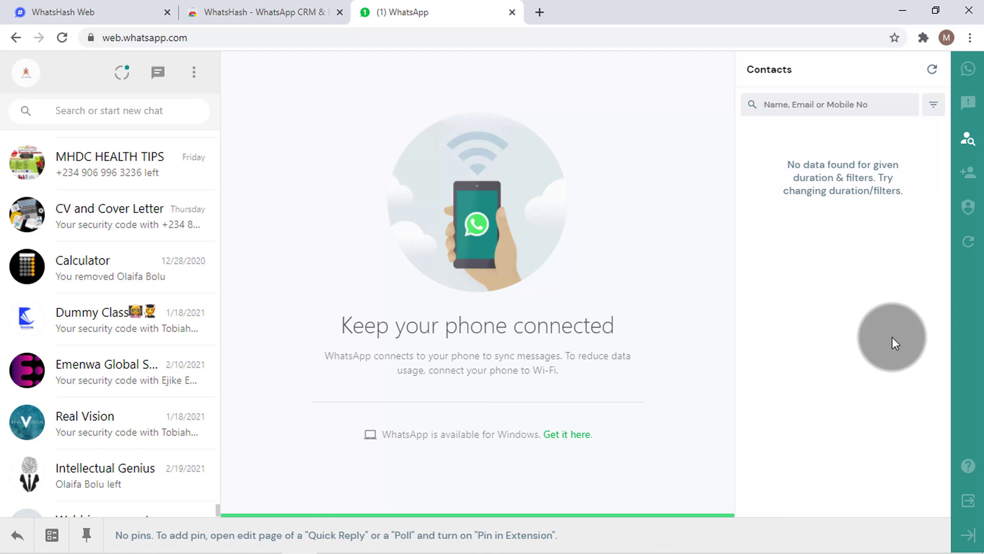
pyautogui.click(87, 12)
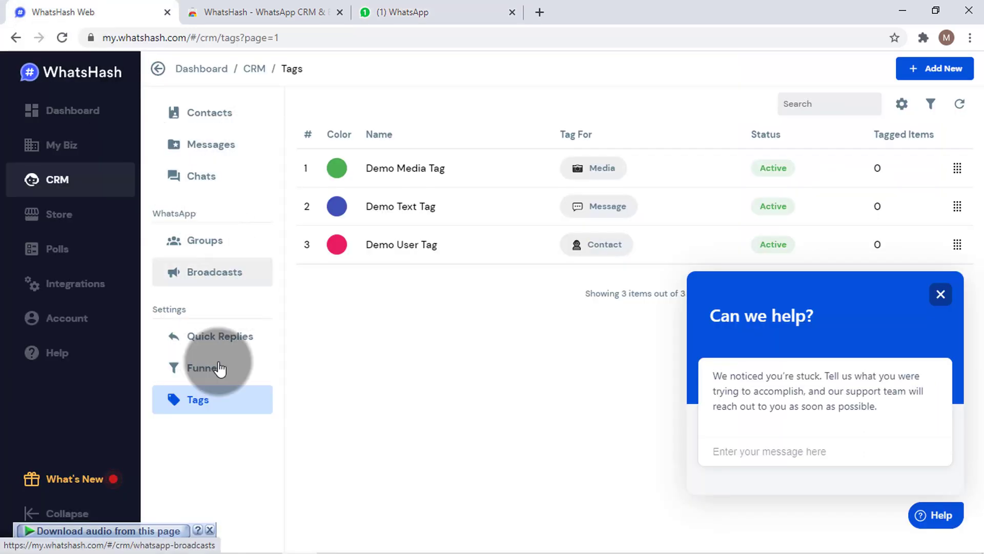
pyautogui.click(408, 12)
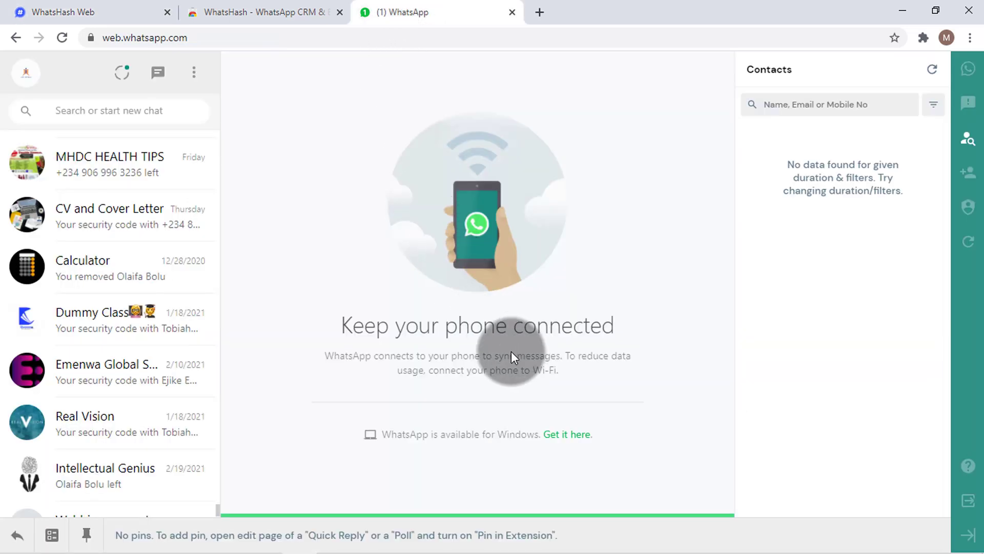
pyautogui.moveTo(496, 368)
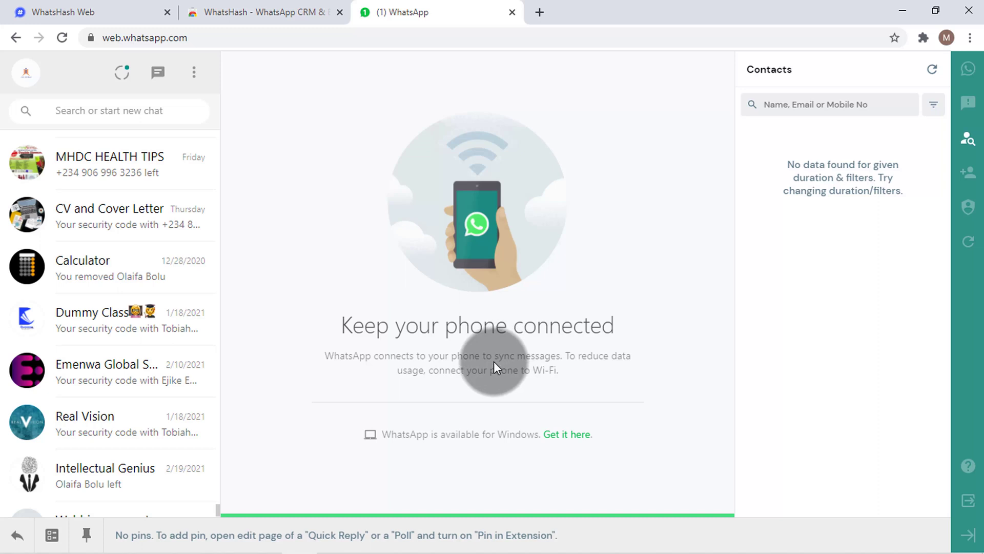